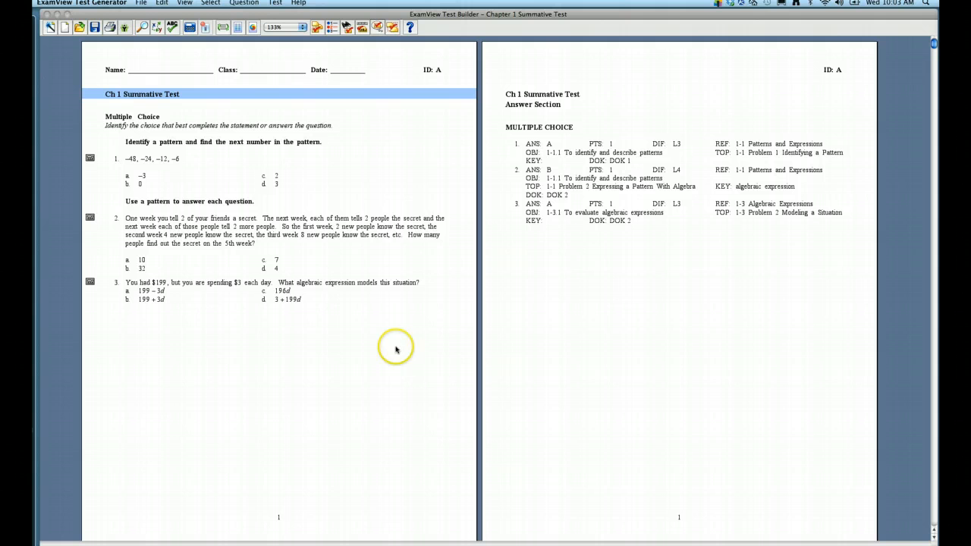
mouse_move(193, 160)
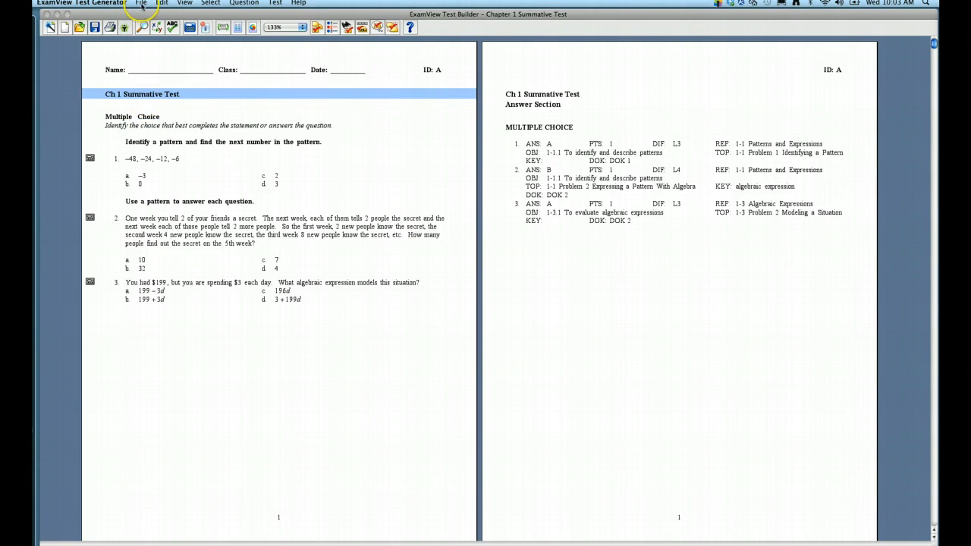
- Open Chapter 1 Pre Test.tst from the Recent Files List
click(141, 3)
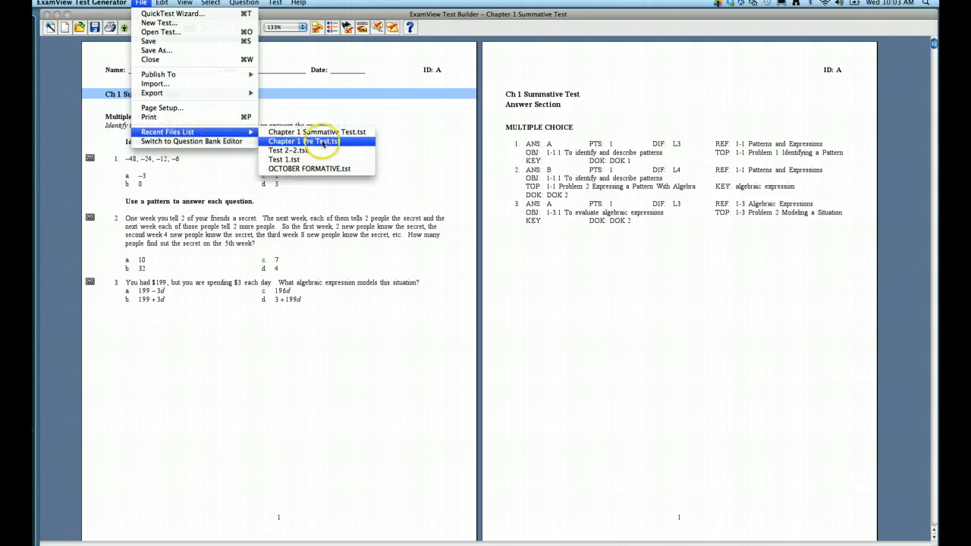
click(303, 141)
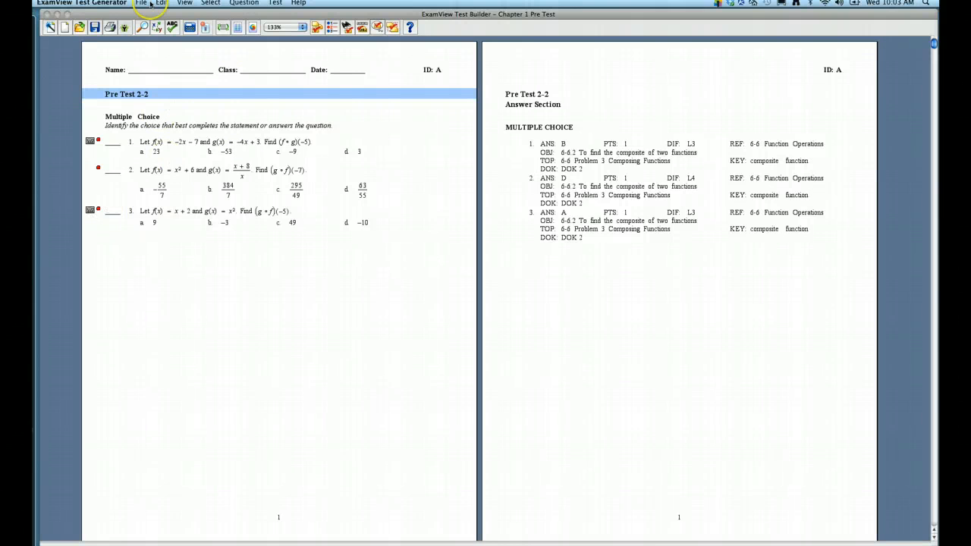
- Start an ExamView Question Bank export of the pre test, still named Untitled
click(141, 3)
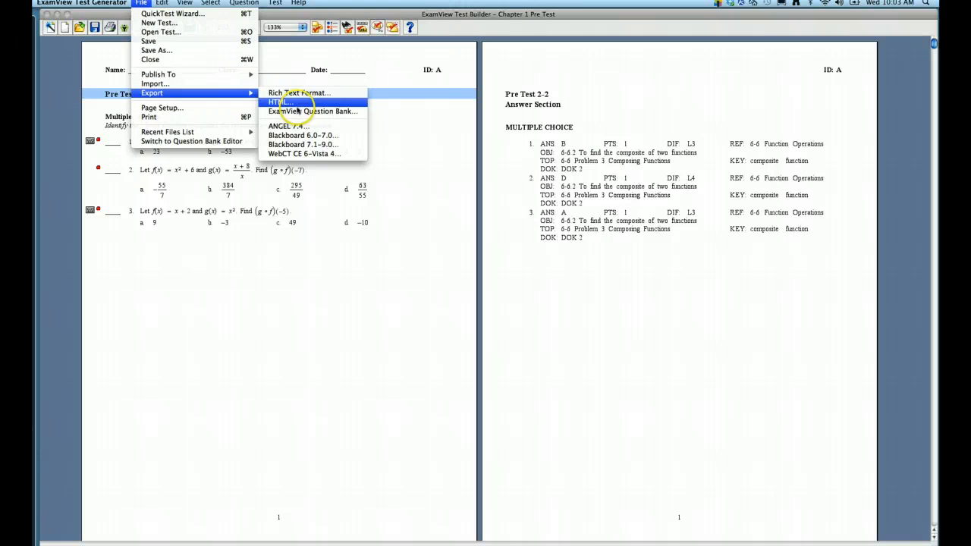
mouse_move(311, 111)
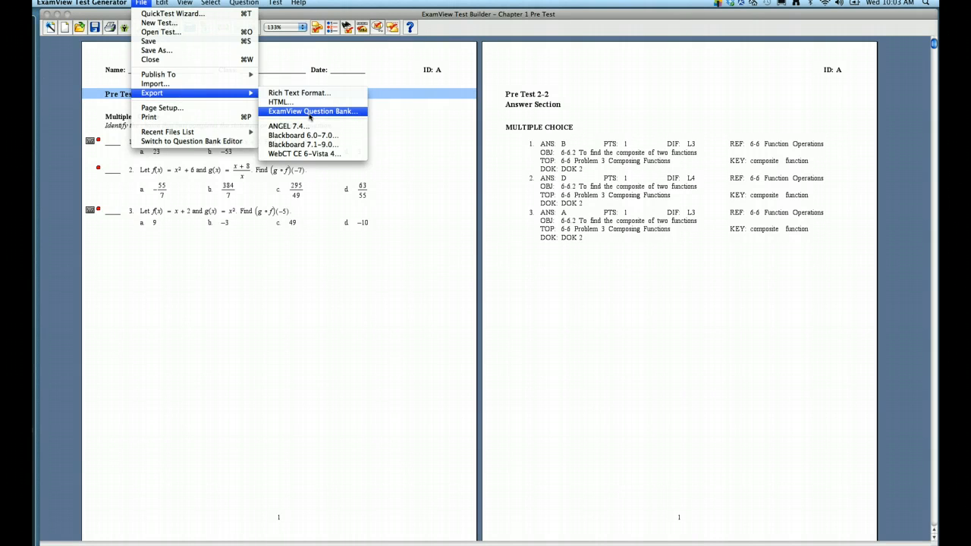
click(312, 111)
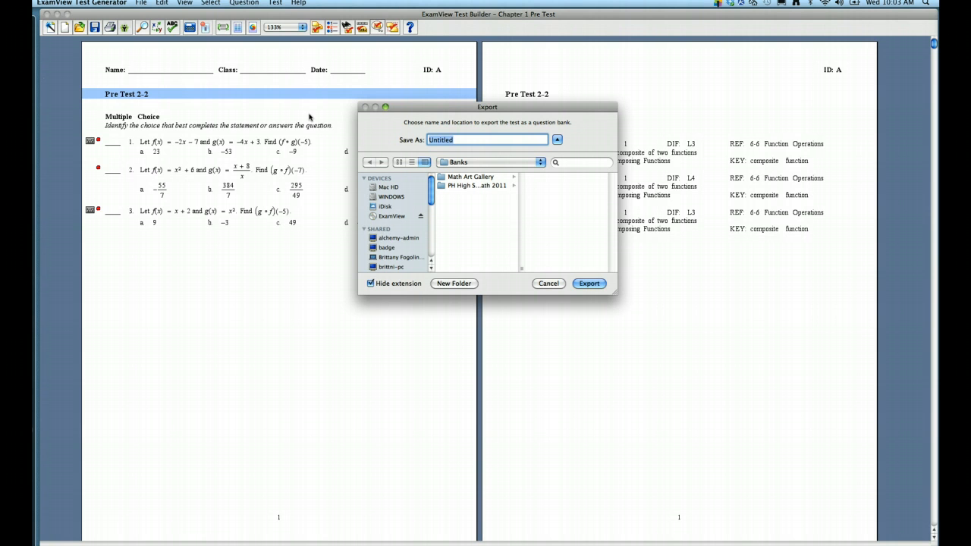
- Export the bank as 'Pre Test 2-2' into the Banks folder
text(P)
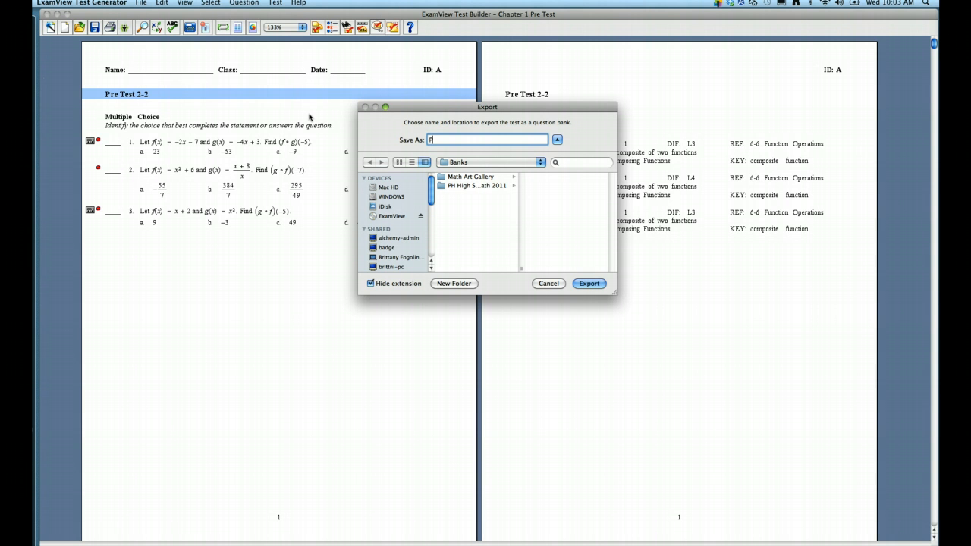
text(Pre Test 2-2)
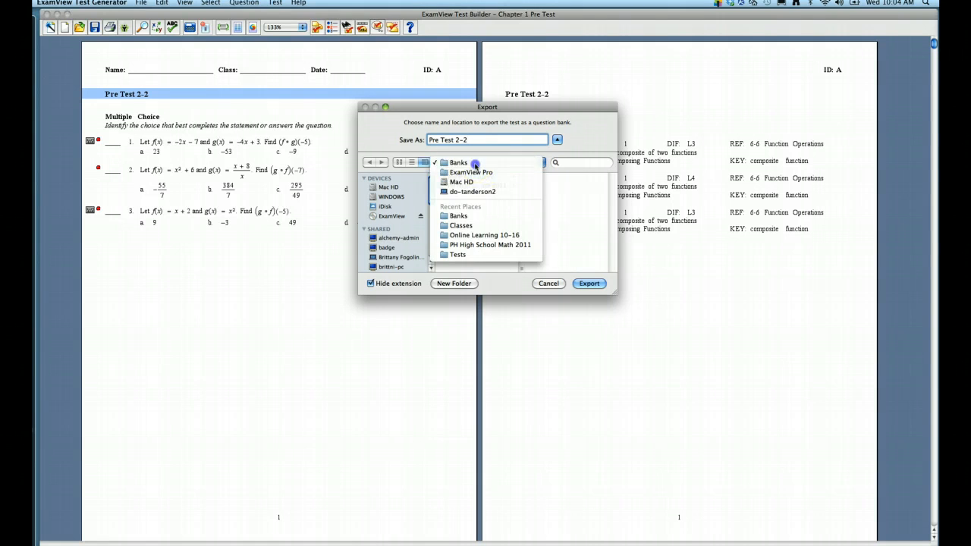
click(458, 163)
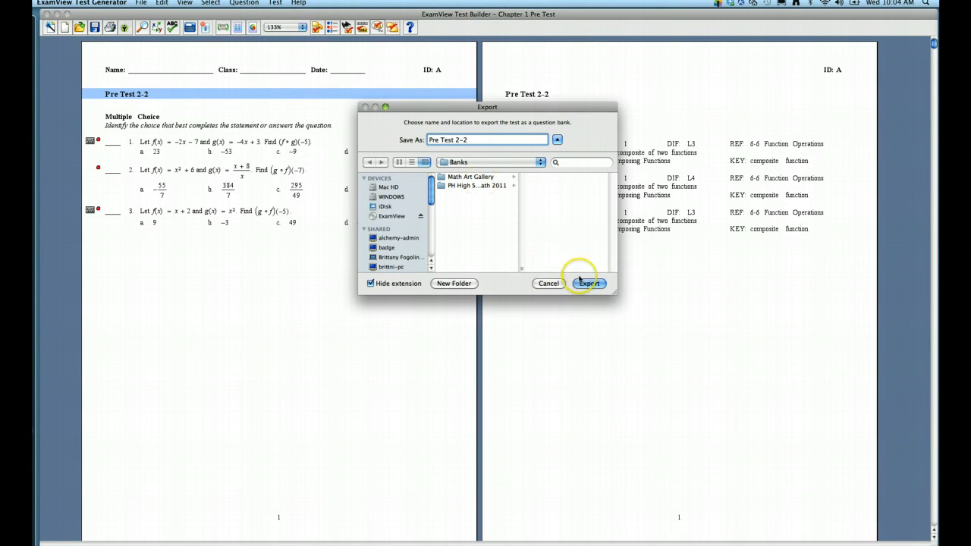
click(590, 283)
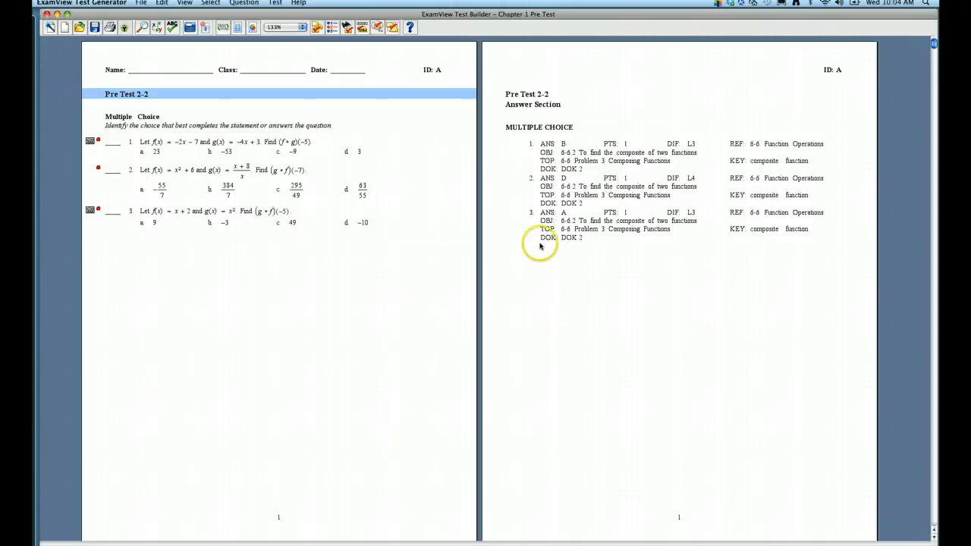
- Open Chapter 1 Summative Test.tst from the Recent Files List
click(141, 2)
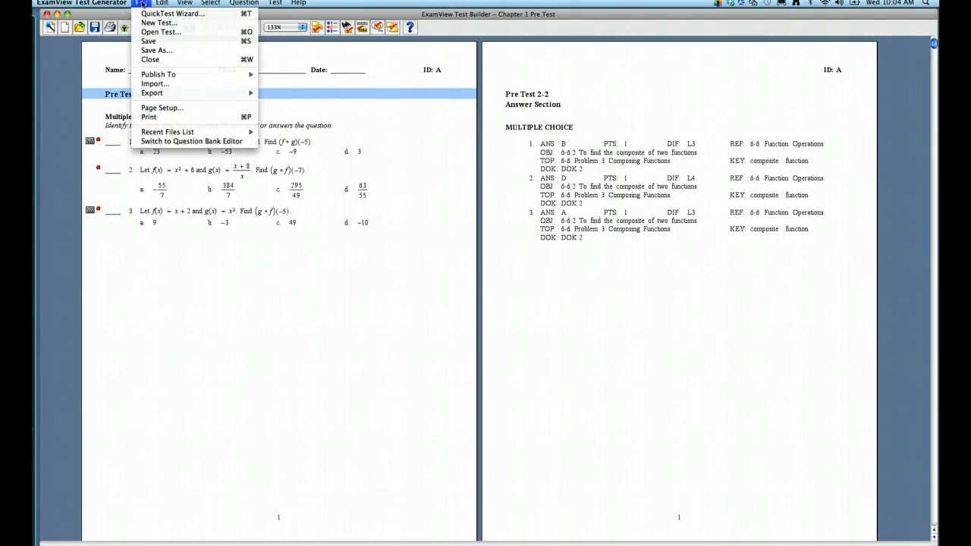
mouse_move(168, 131)
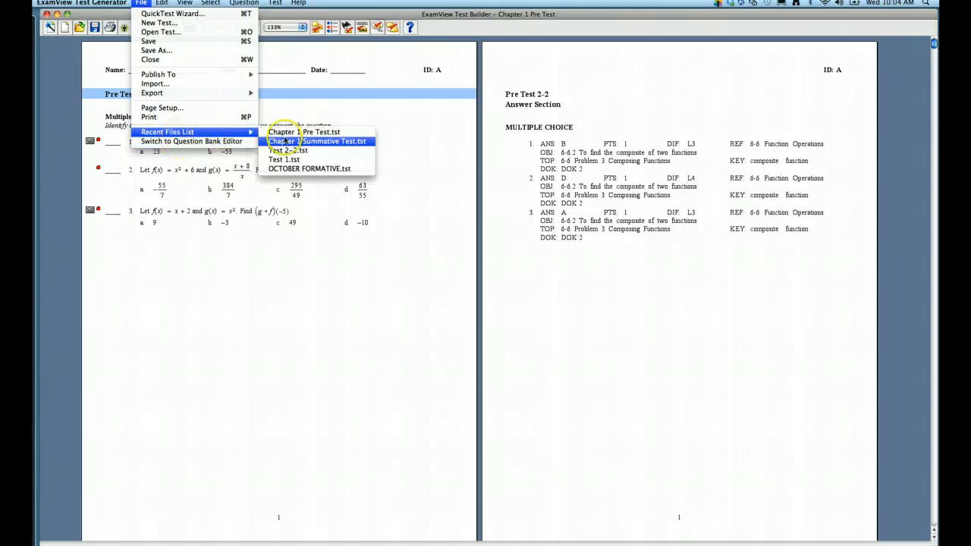
click(318, 141)
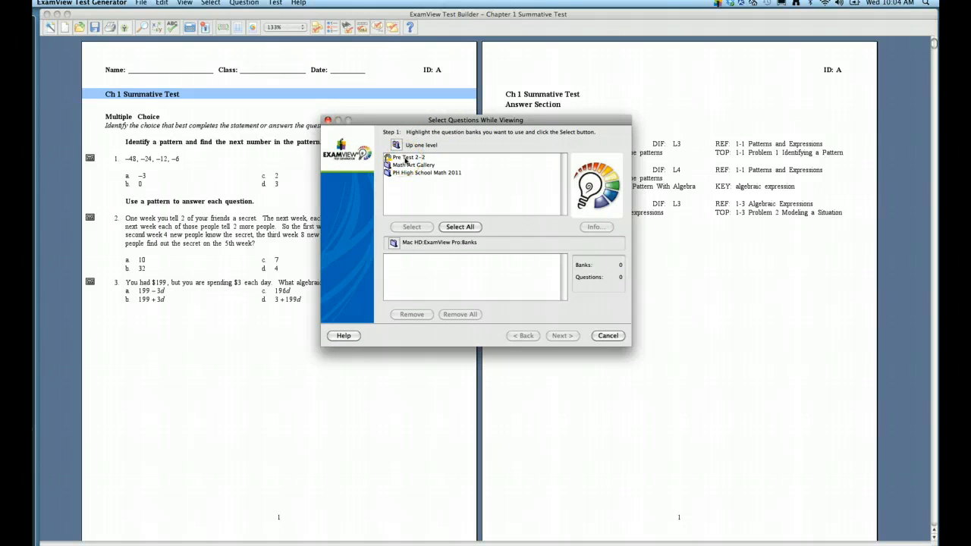
- Select the Pre Test 2-2 bank and proceed to its three composite-function questions
click(409, 157)
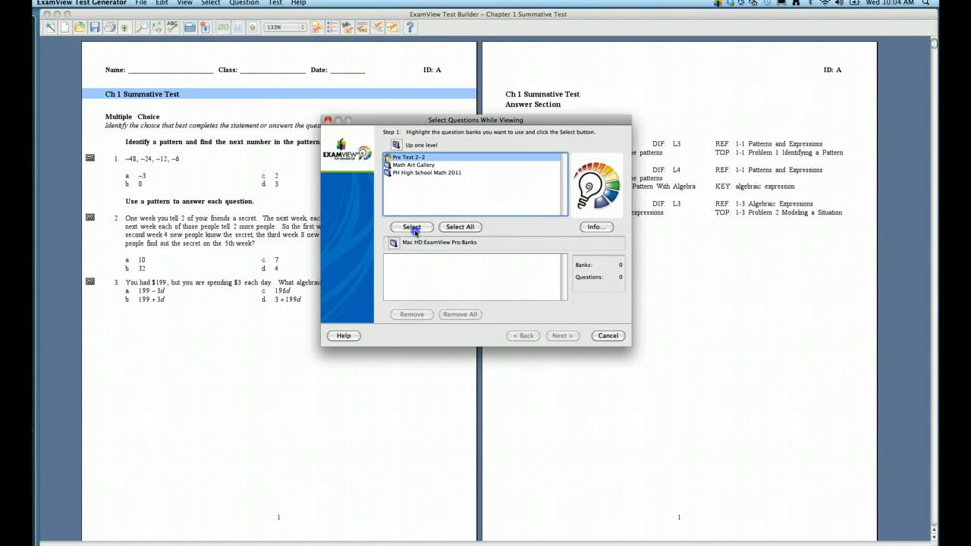
click(412, 227)
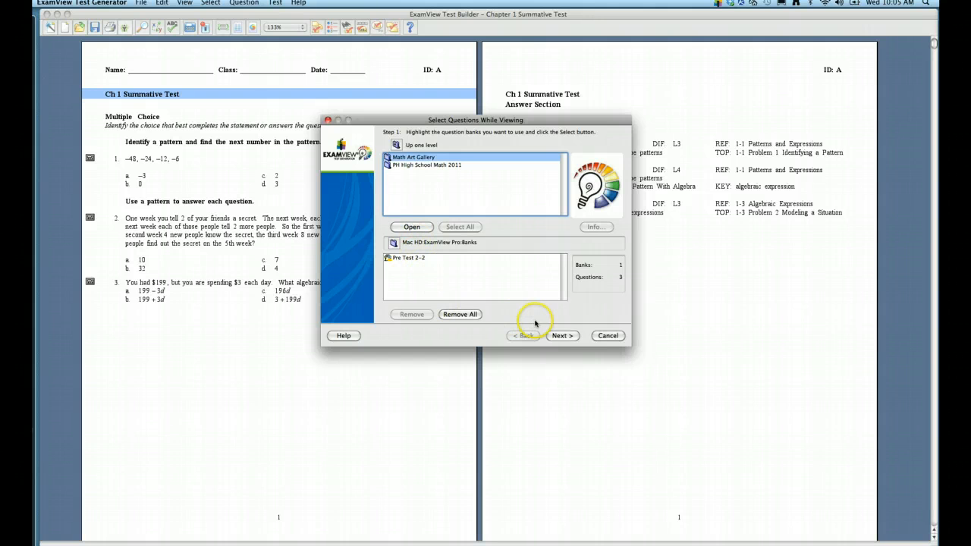
click(563, 336)
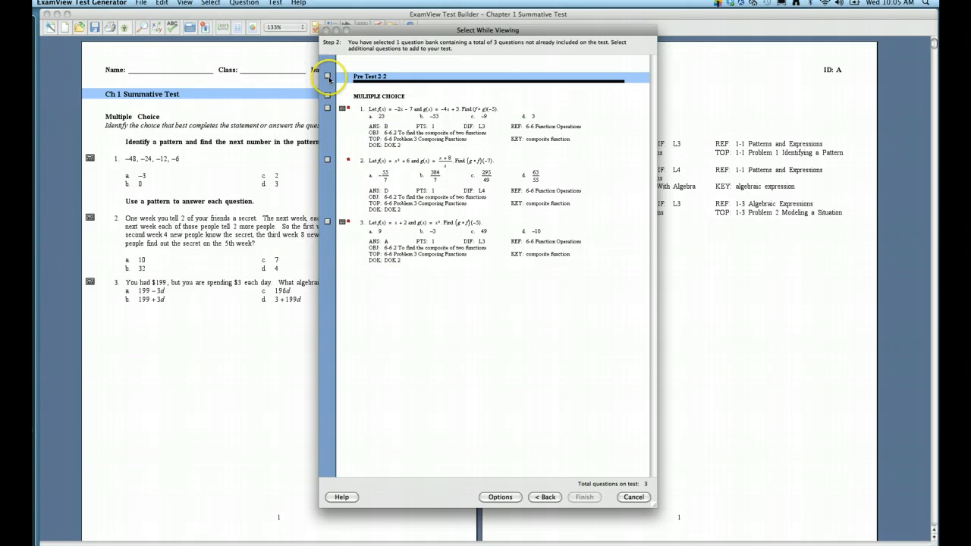
- Check only questions 1 and 2 and finish, adding them as questions 4 and 5
click(328, 76)
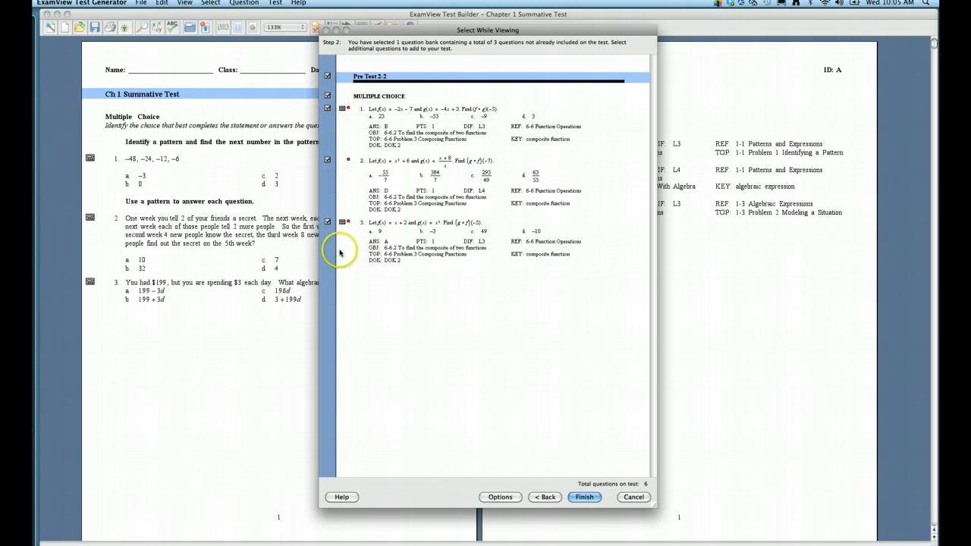
click(327, 75)
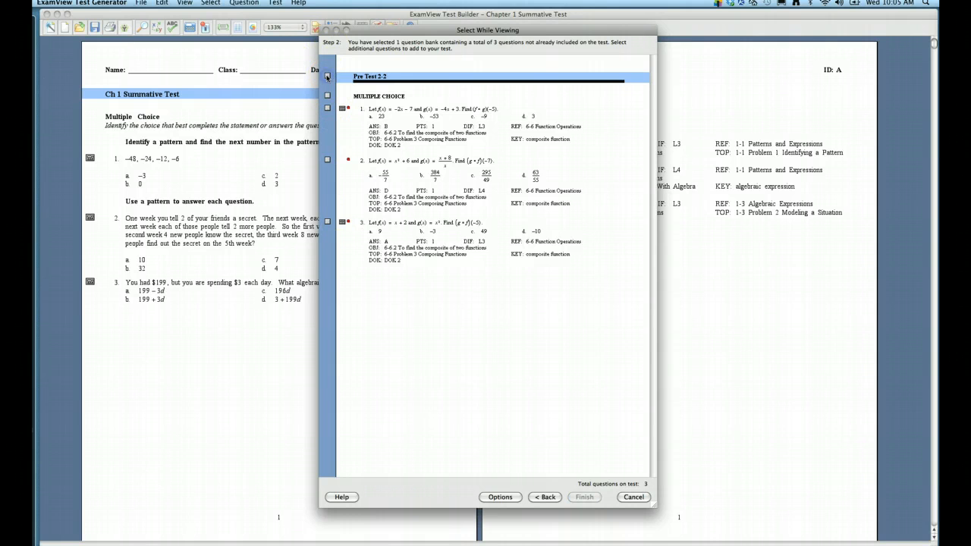
click(327, 107)
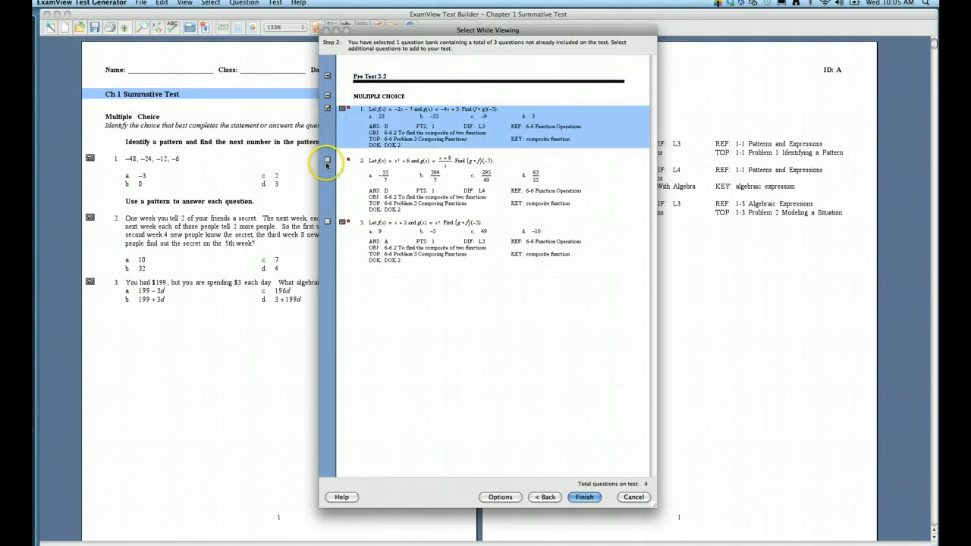
click(328, 160)
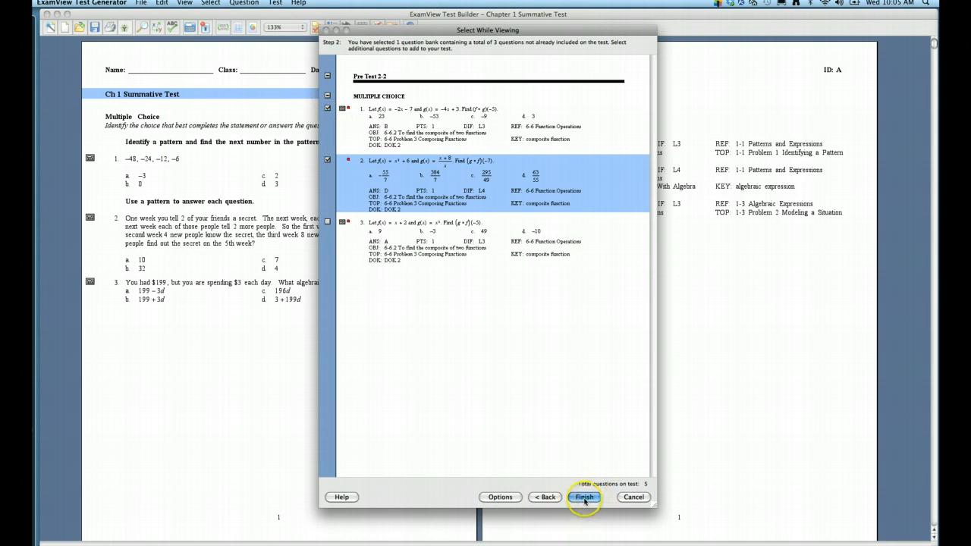
click(585, 497)
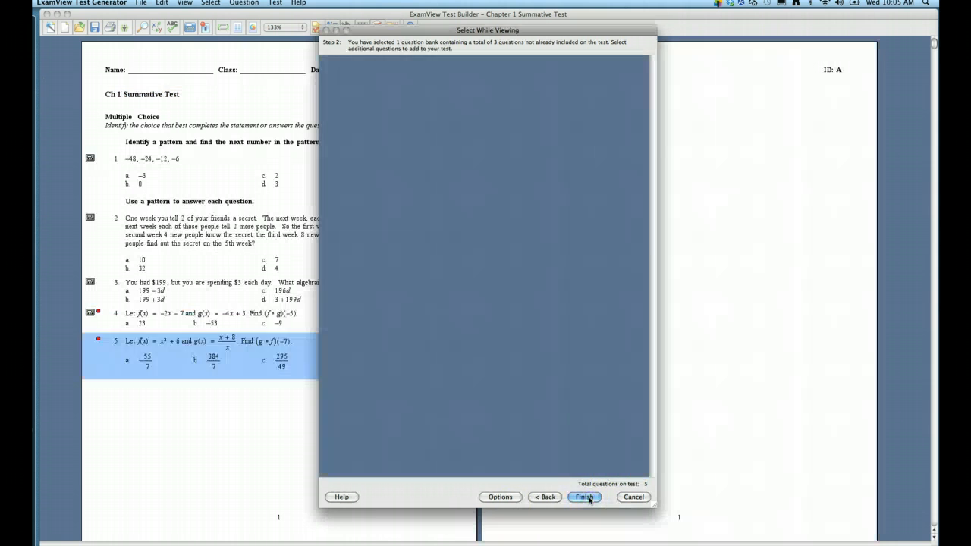
click(584, 497)
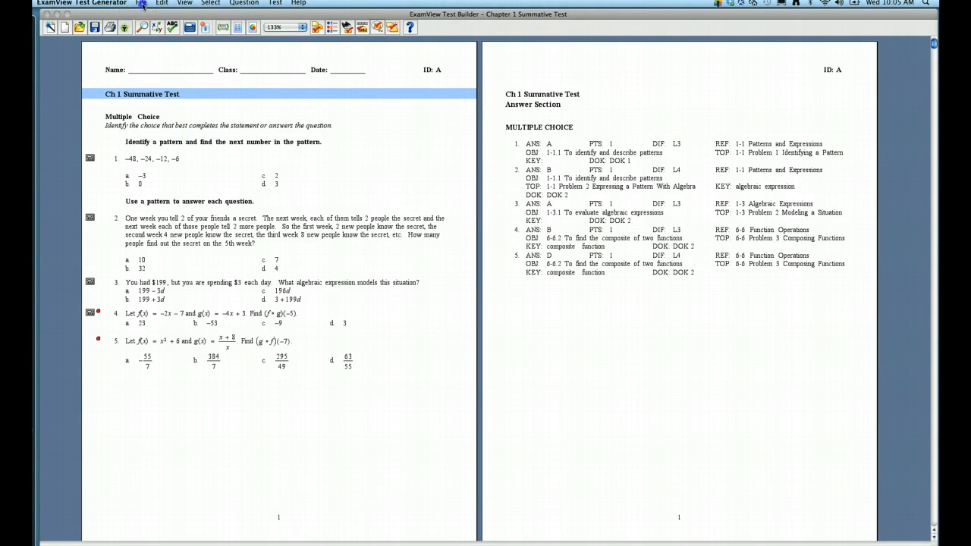
- Show the File menu's Export formats for the five-question summative test
click(141, 3)
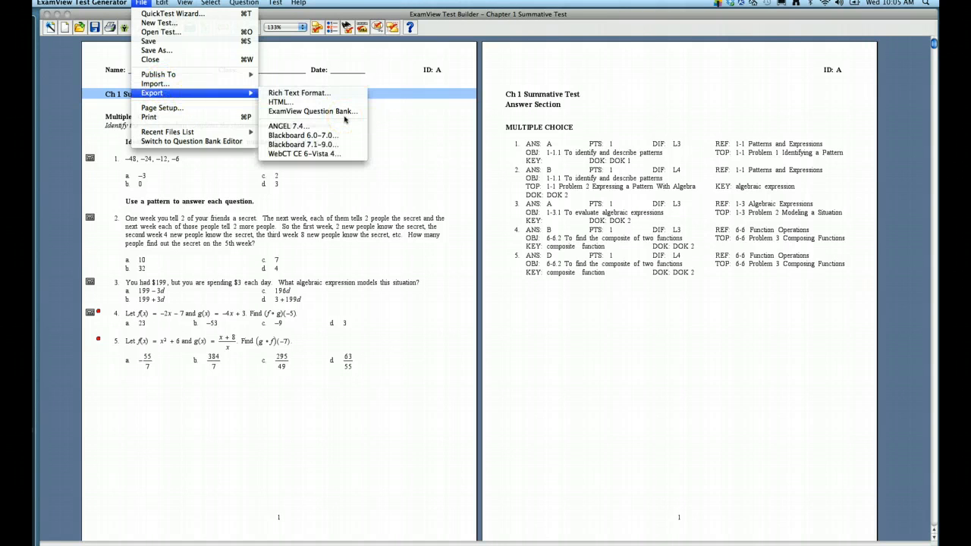
mouse_move(312, 111)
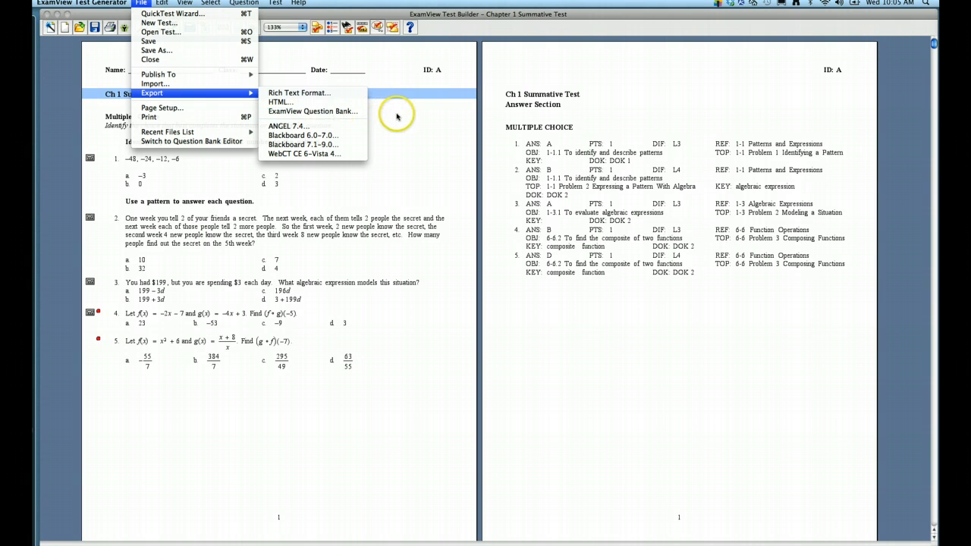
mouse_move(397, 116)
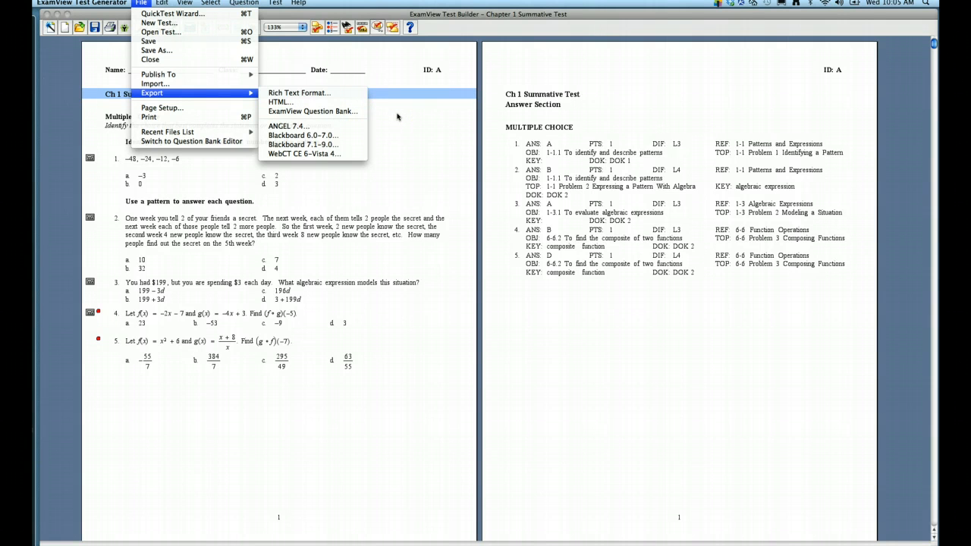